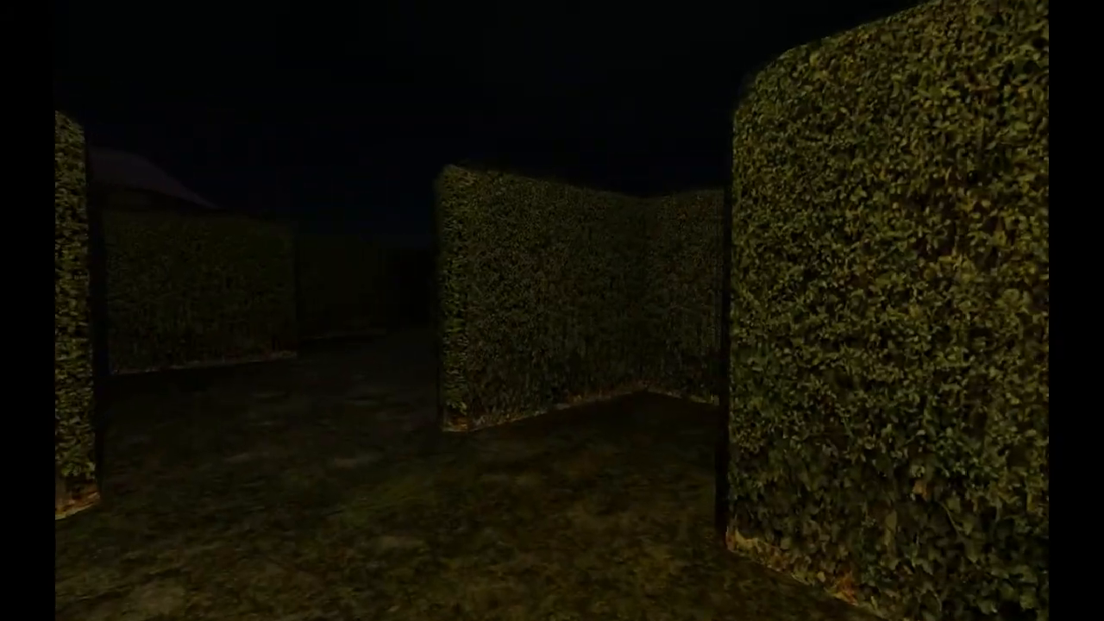
mouse_move(552, 311)
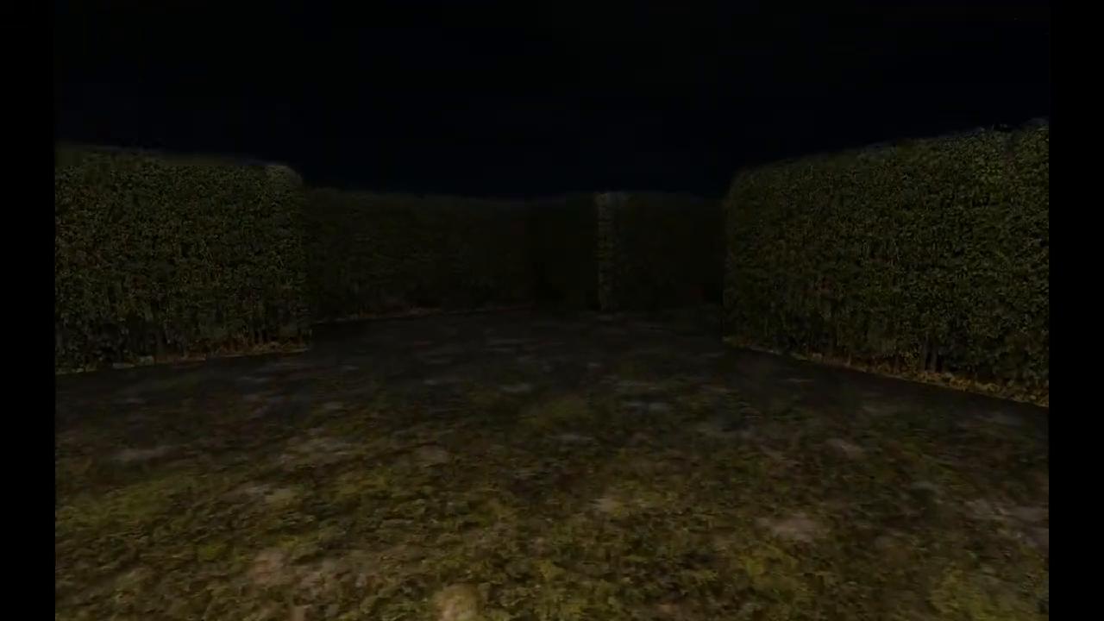
mouse_move(552, 310)
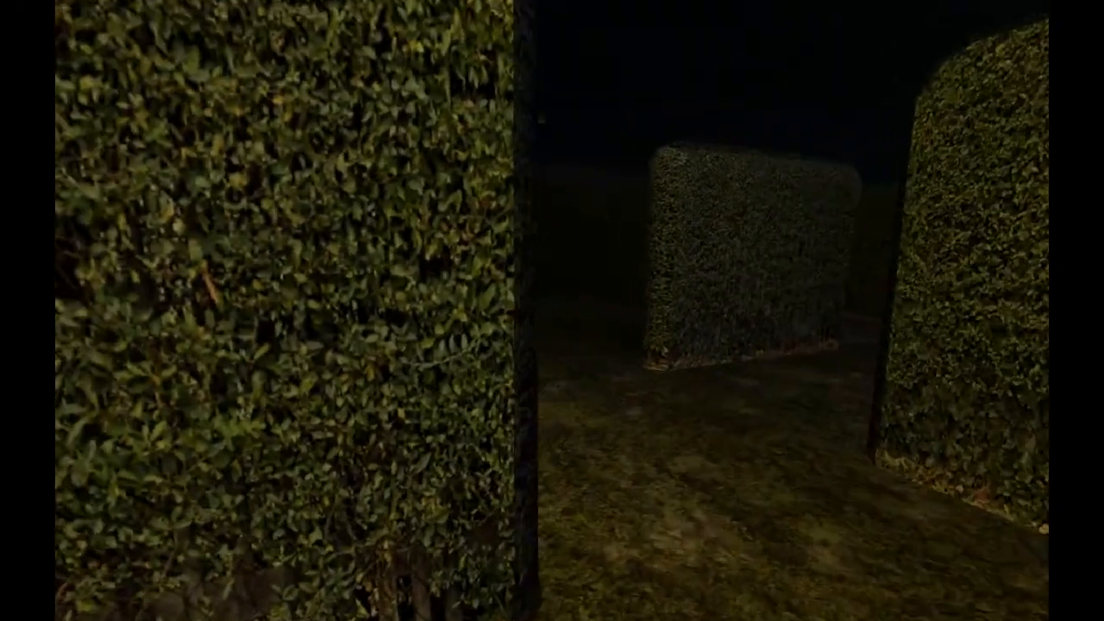
mouse_move(552, 310)
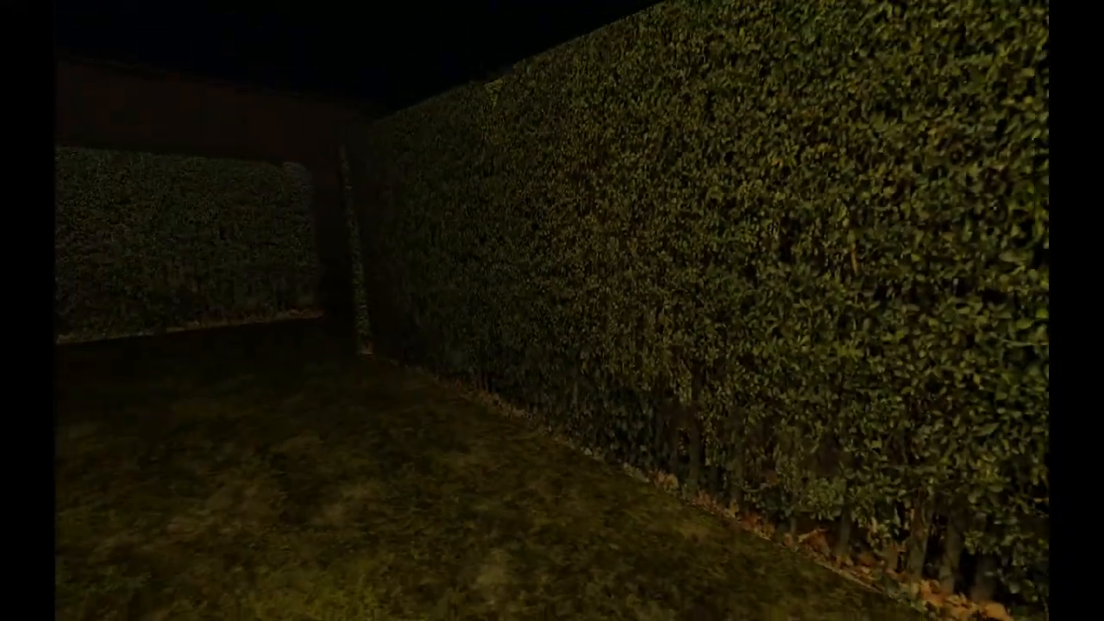
mouse_move(552, 310)
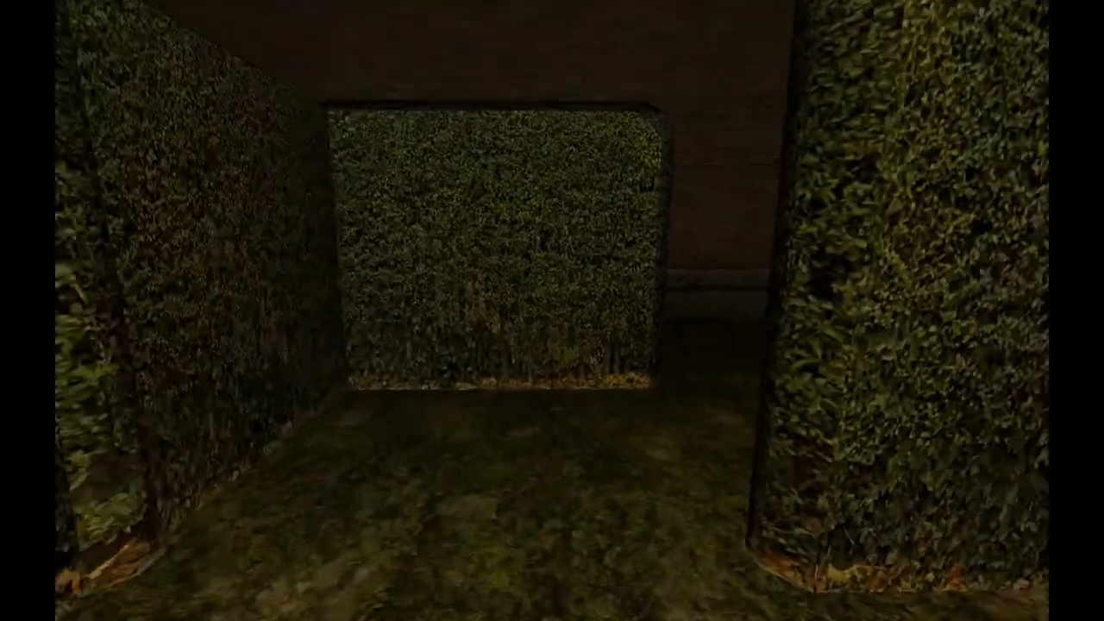
mouse_move(552, 311)
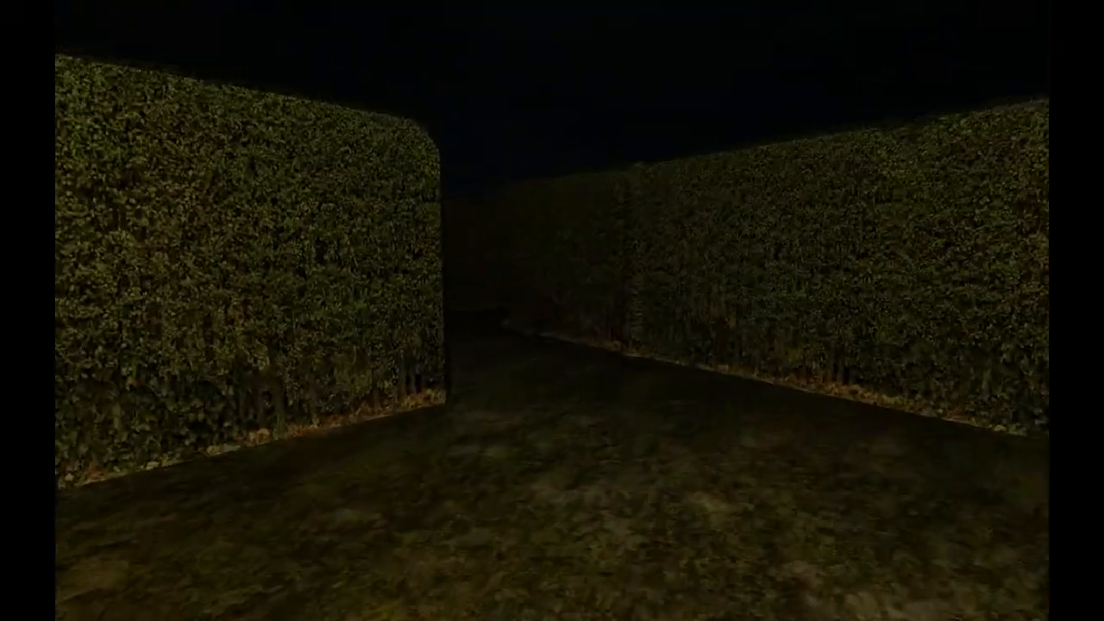
key("W")
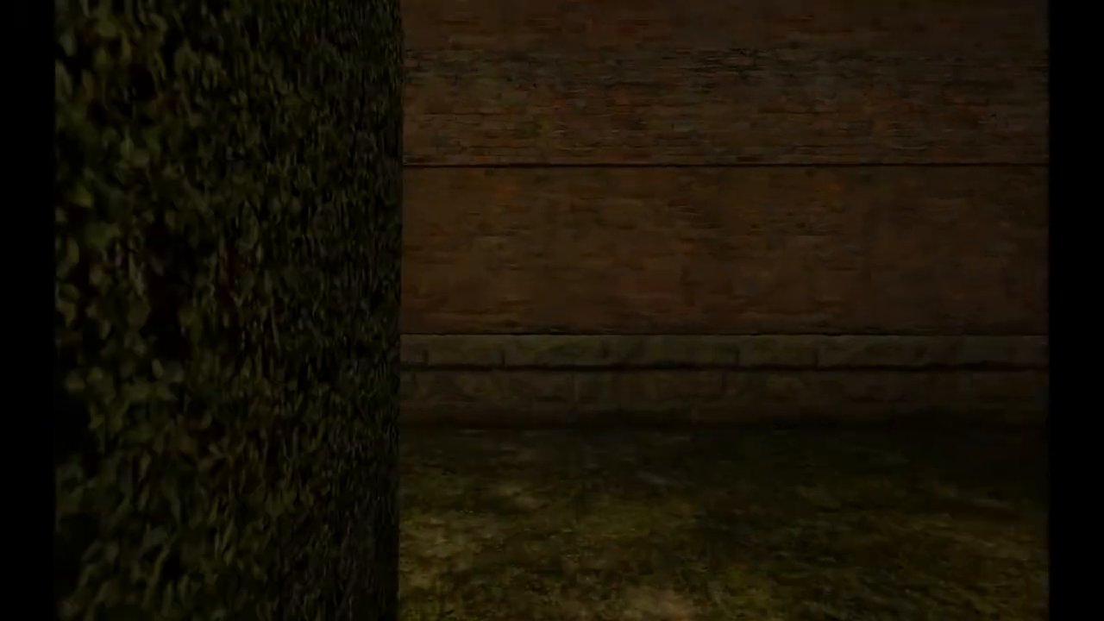
mouse_move(552, 311)
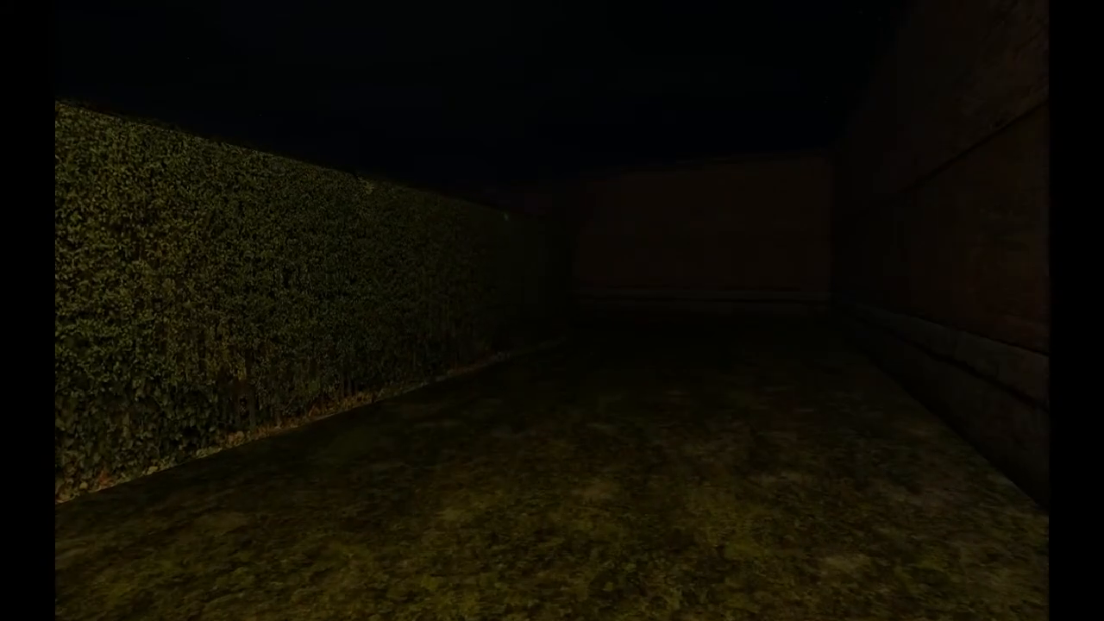
mouse_move(552, 311)
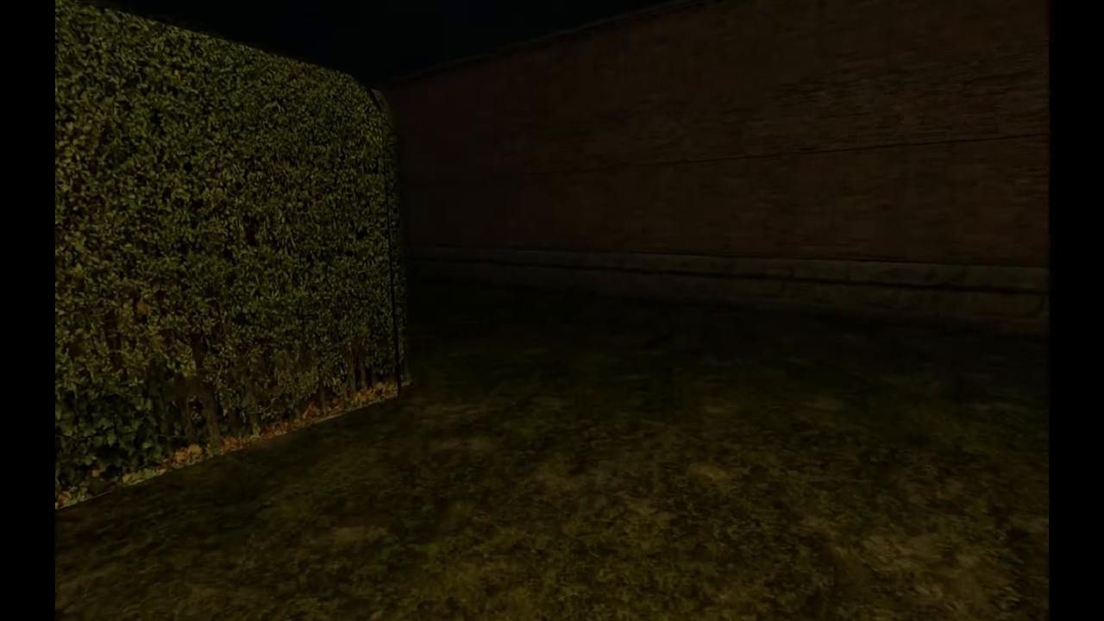
mouse_move(552, 310)
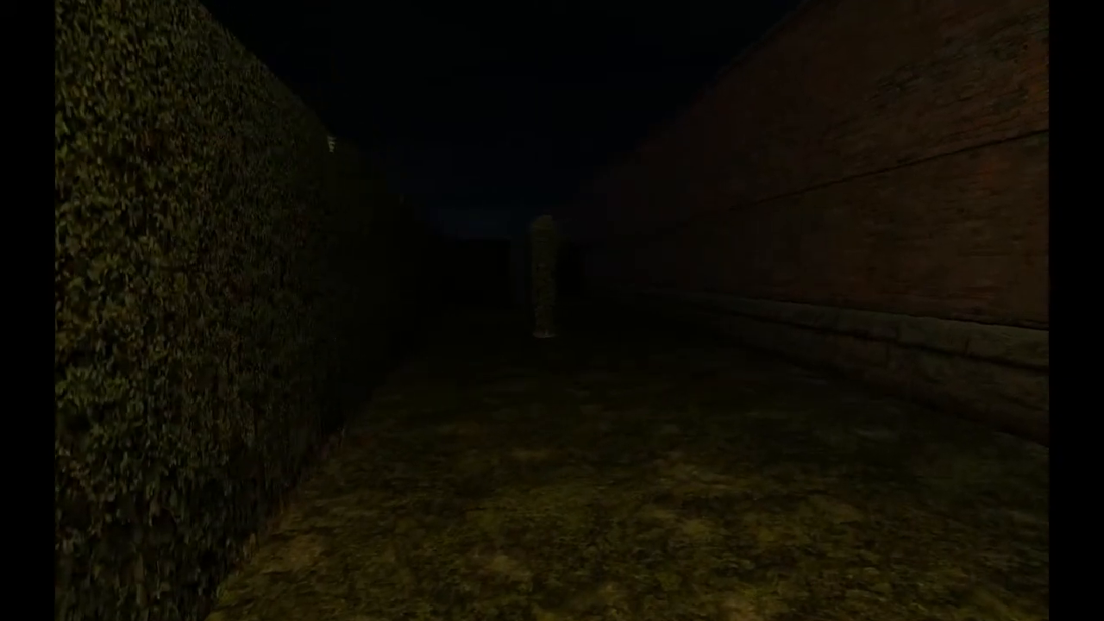
key("w")
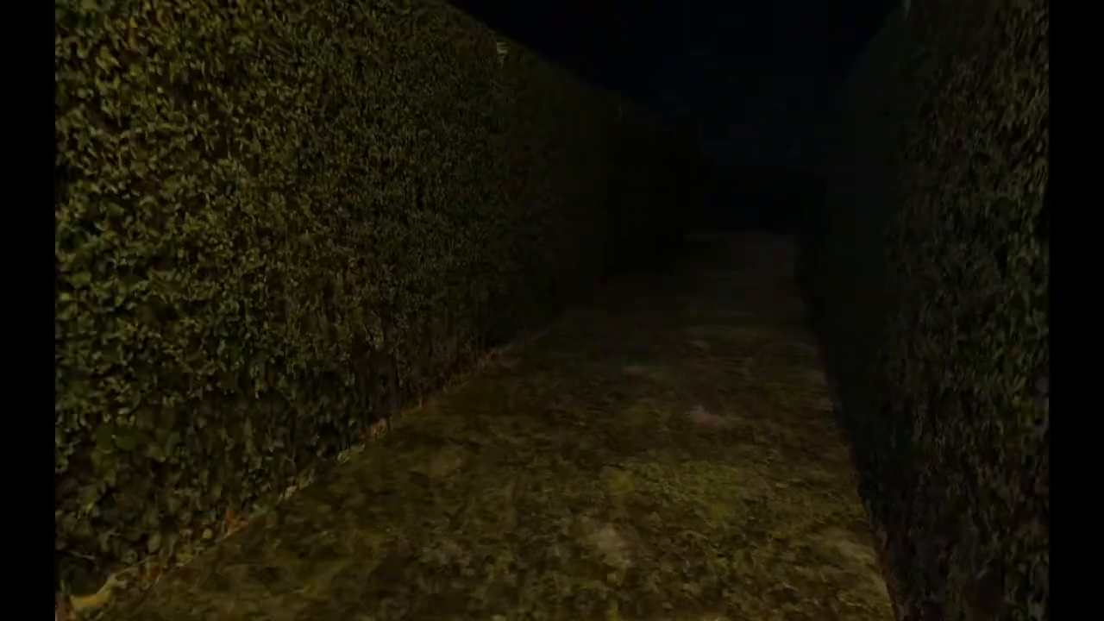
key("W")
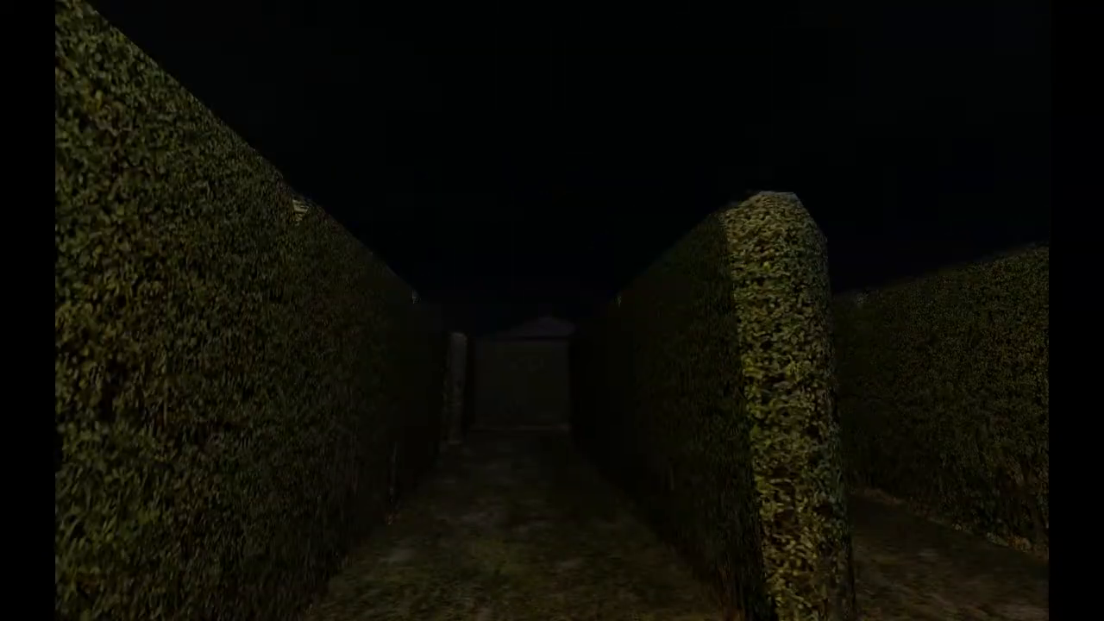
key("w")
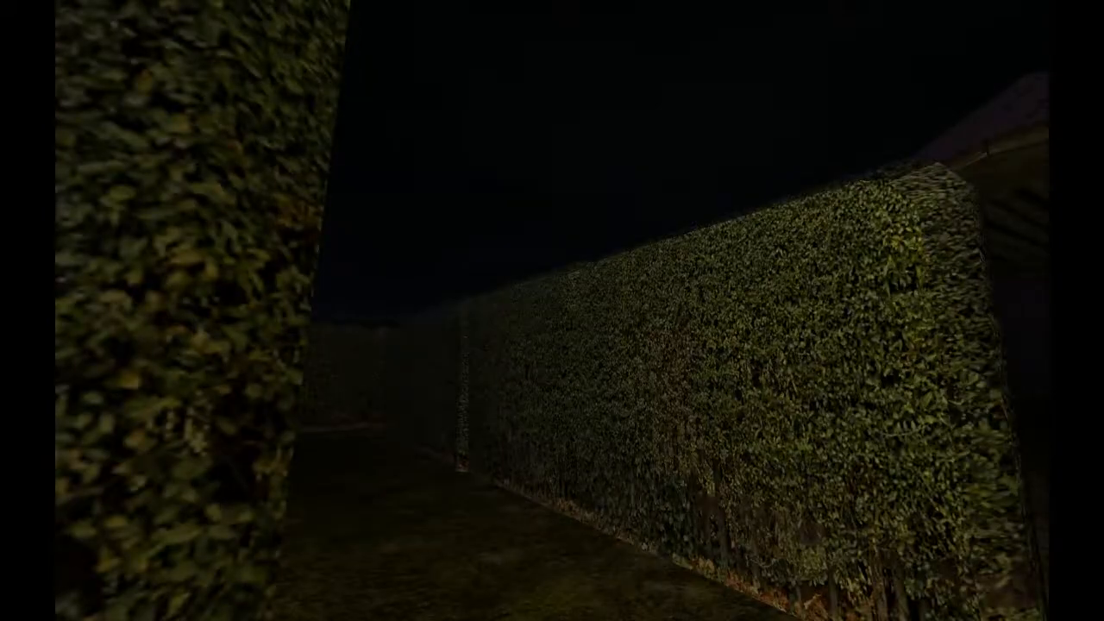
mouse_move(552, 311)
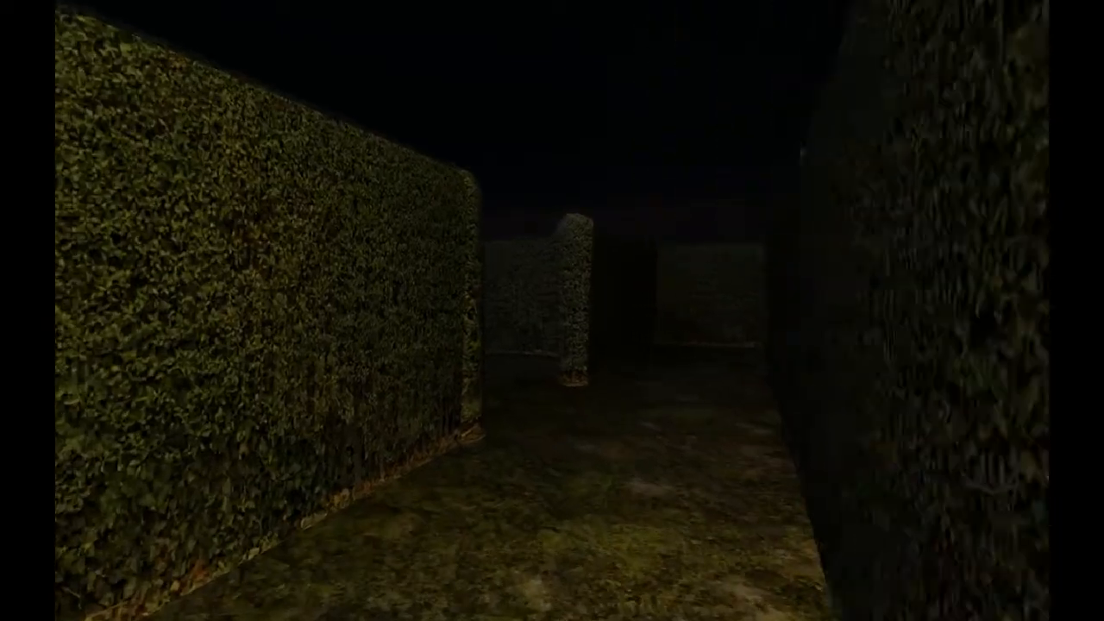
key("W")
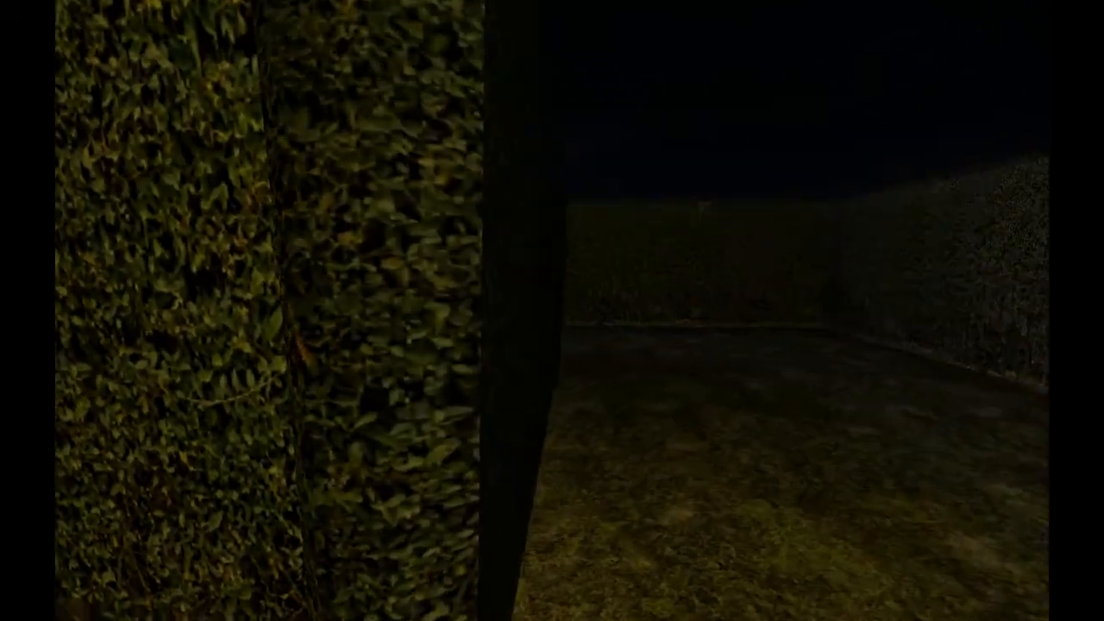
scroll("left", 3)
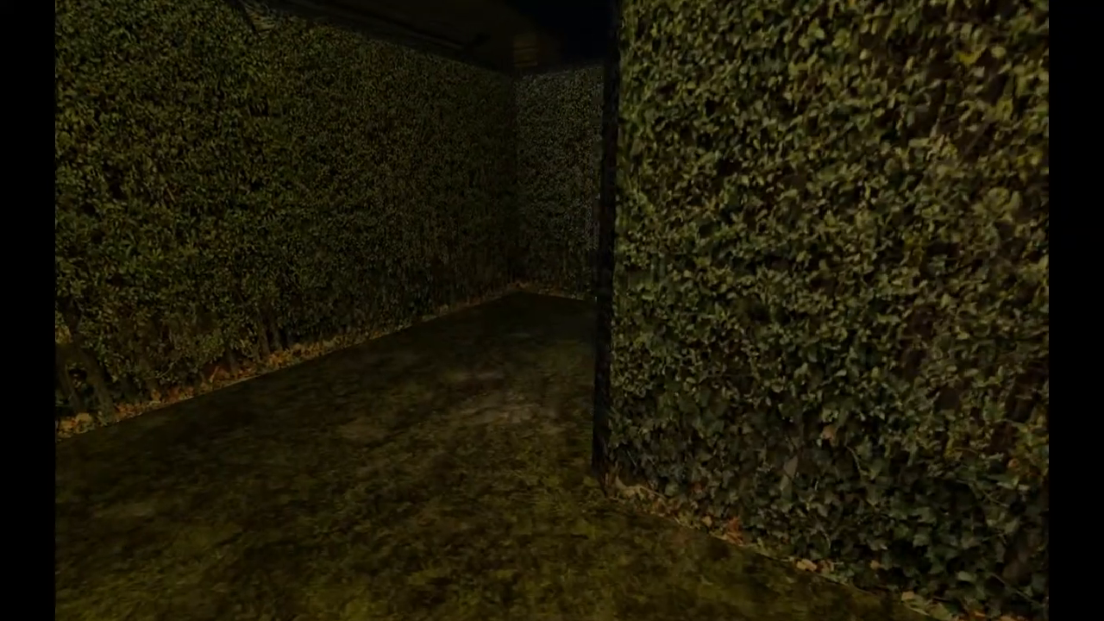
mouse_move(552, 310)
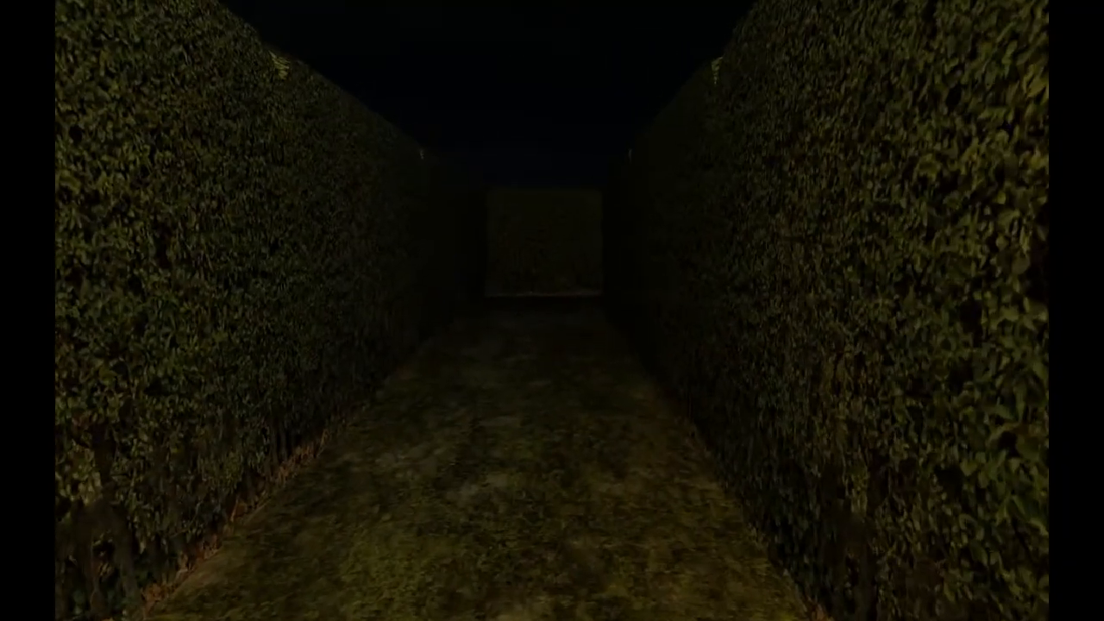
key("W")
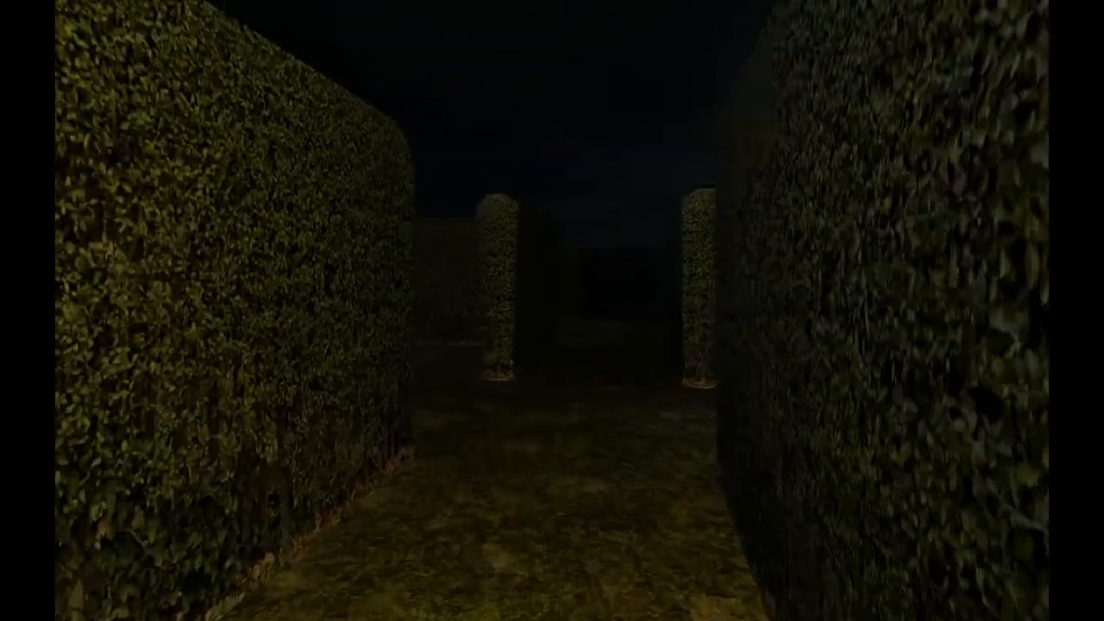
key("w")
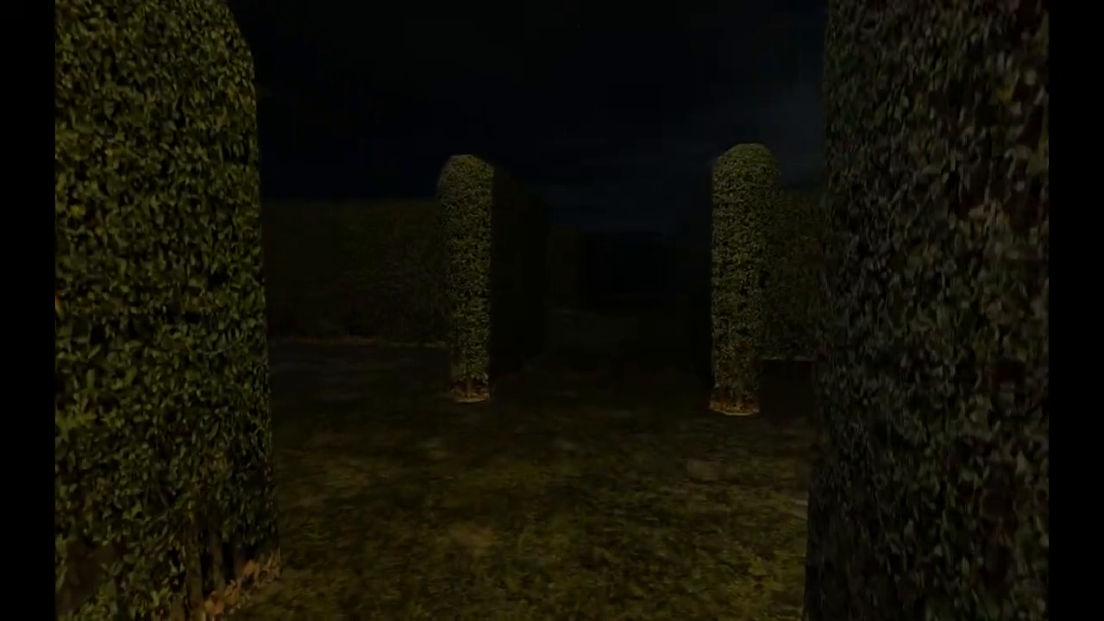
mouse_move(552, 310)
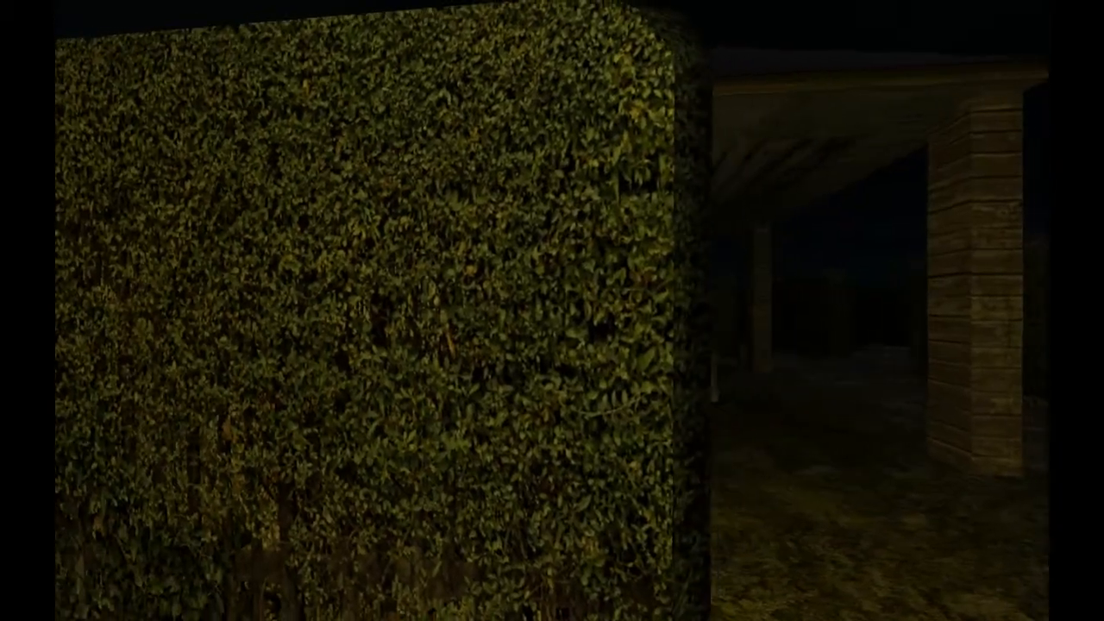